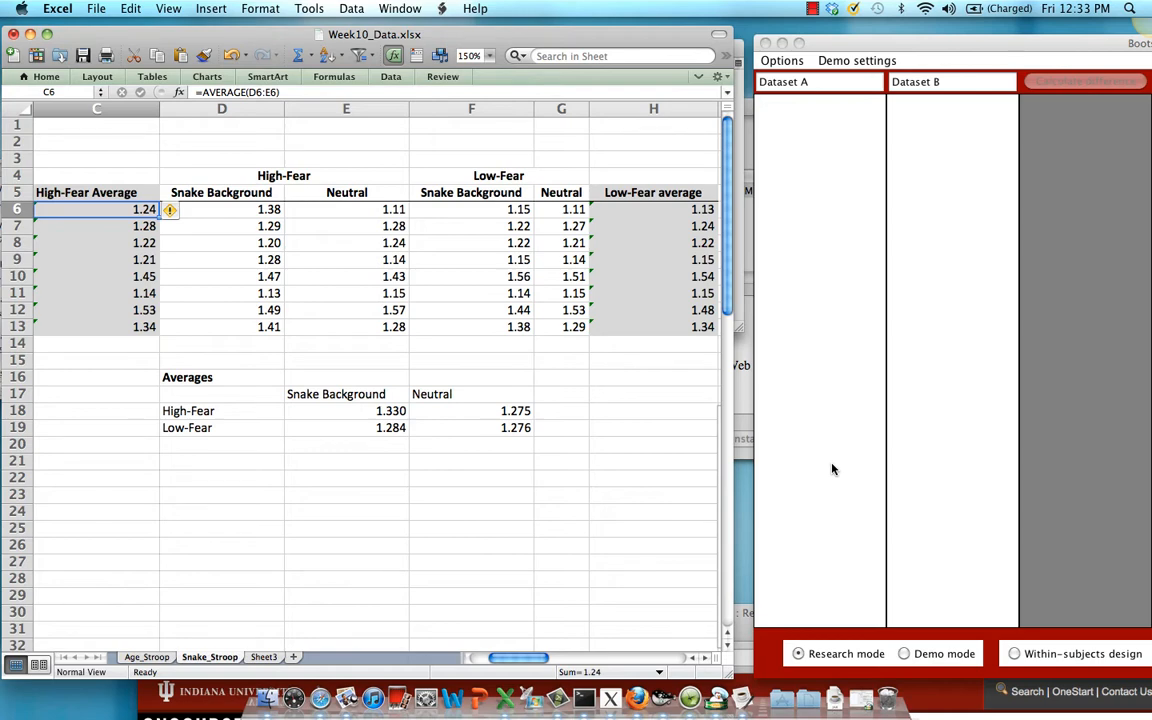
# Leave the Excel formula unchanged, name the first dataset High-Fear, and begin typing Low-Fear.
pyautogui.click(346, 158)
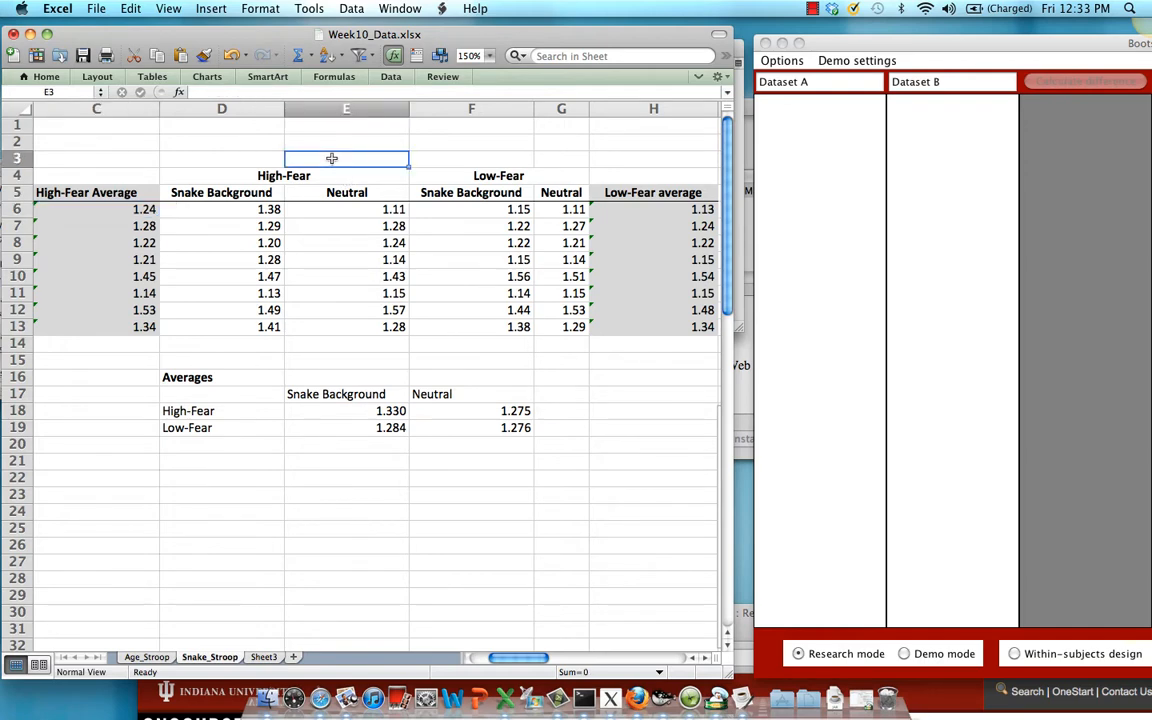
pyautogui.moveTo(441, 159)
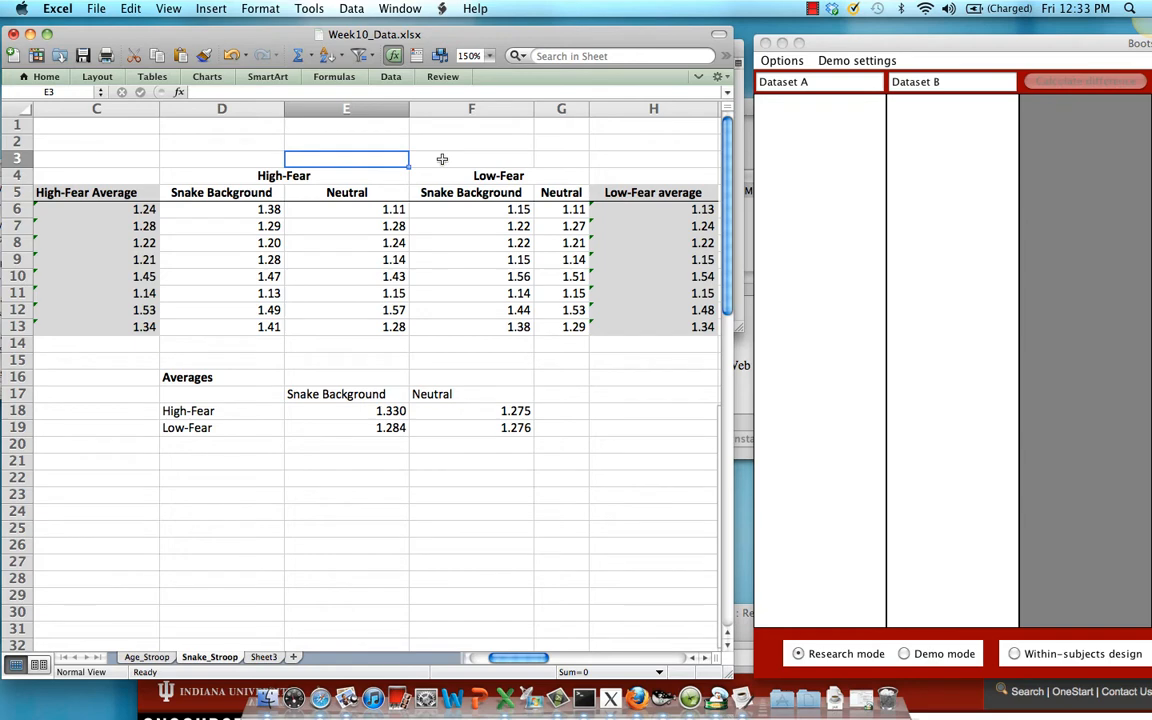
pyautogui.moveTo(365, 176)
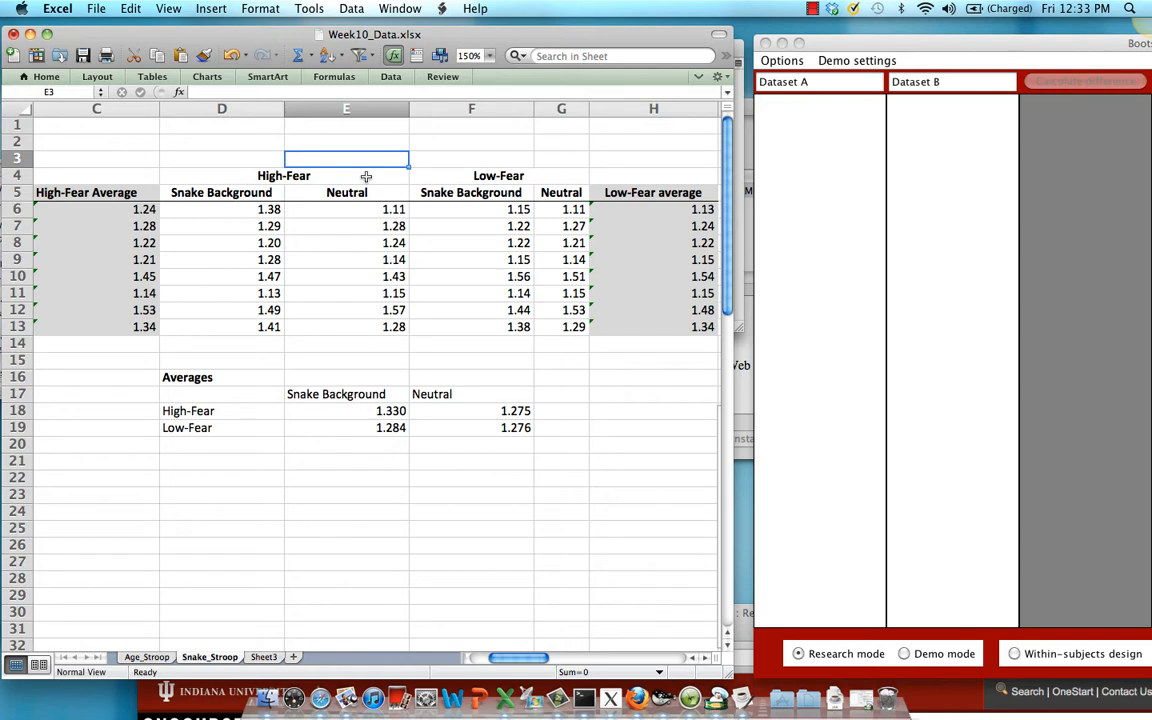
pyautogui.moveTo(452, 176)
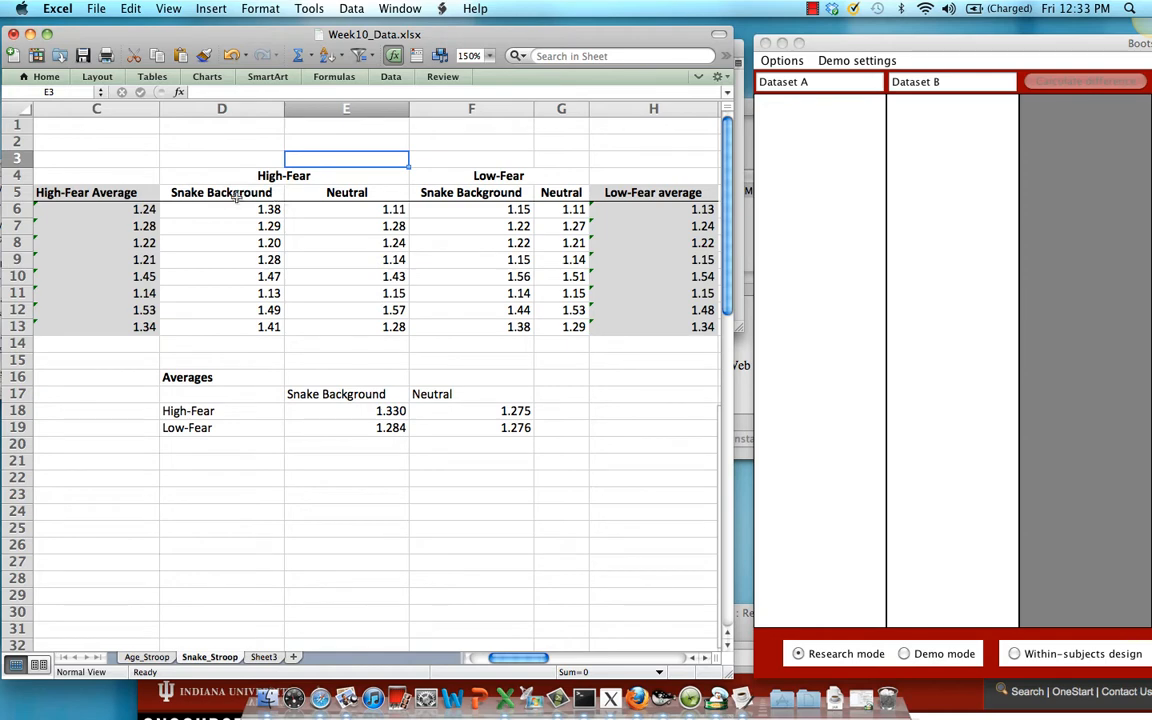
pyautogui.moveTo(196, 221)
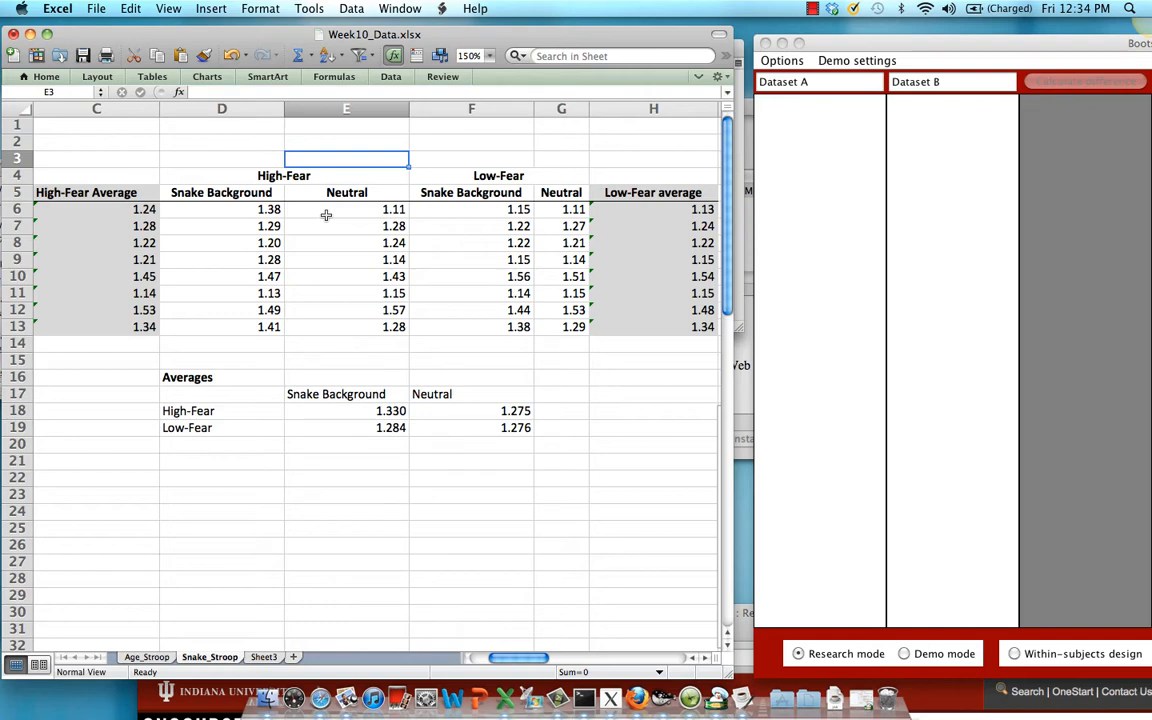
pyautogui.click(255, 209)
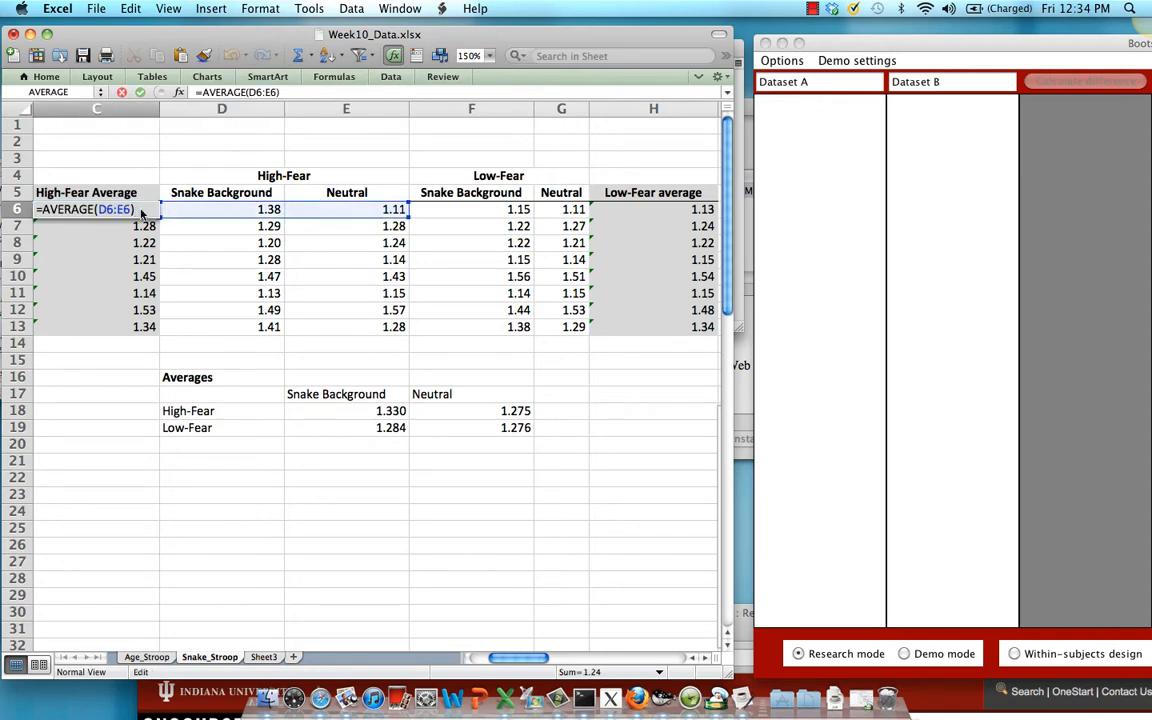
pyautogui.moveTo(208, 210)
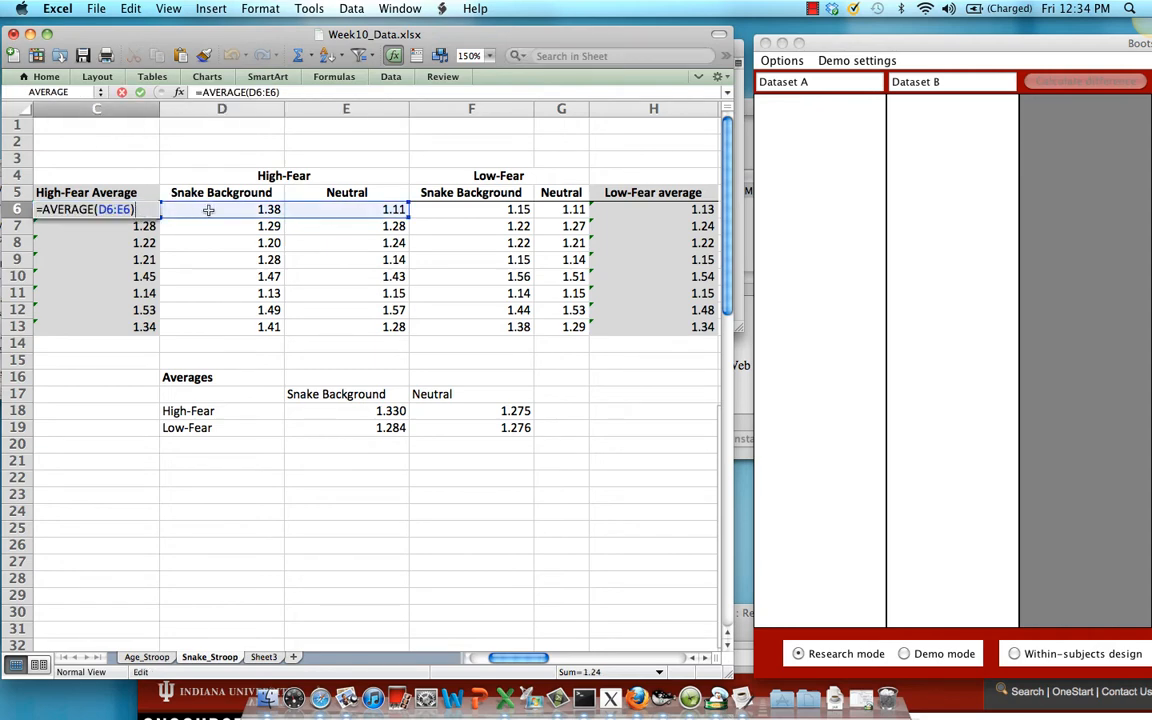
pyautogui.moveTo(322, 214)
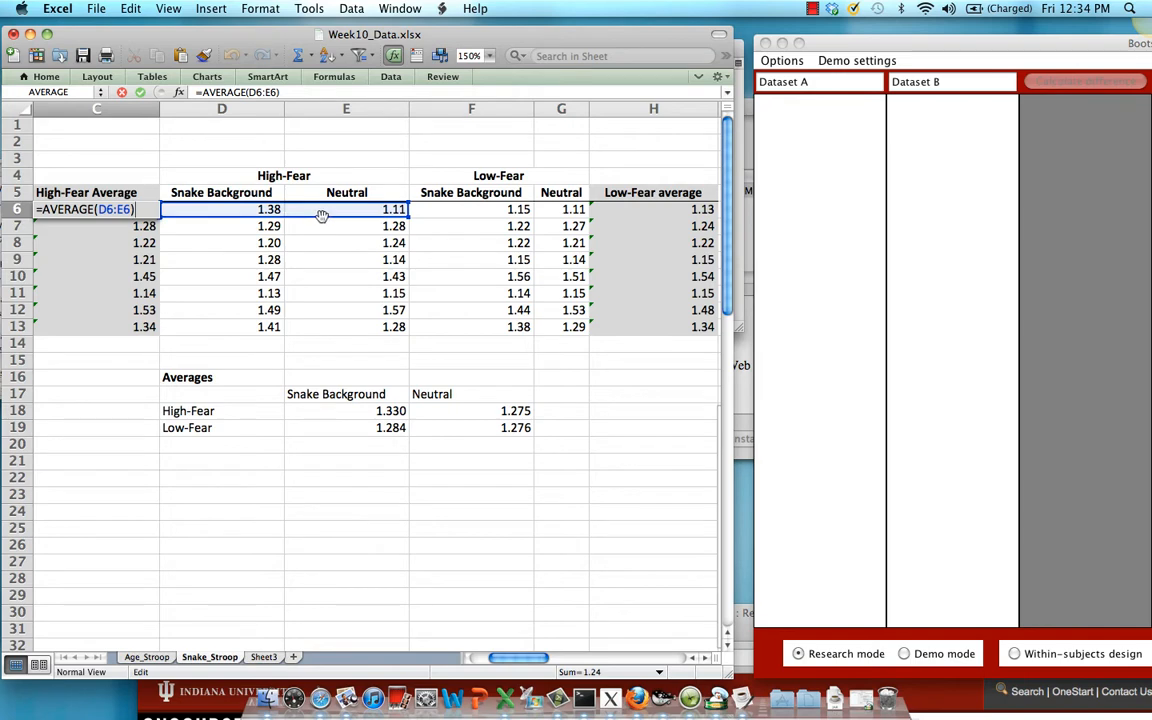
pyautogui.moveTo(289, 226)
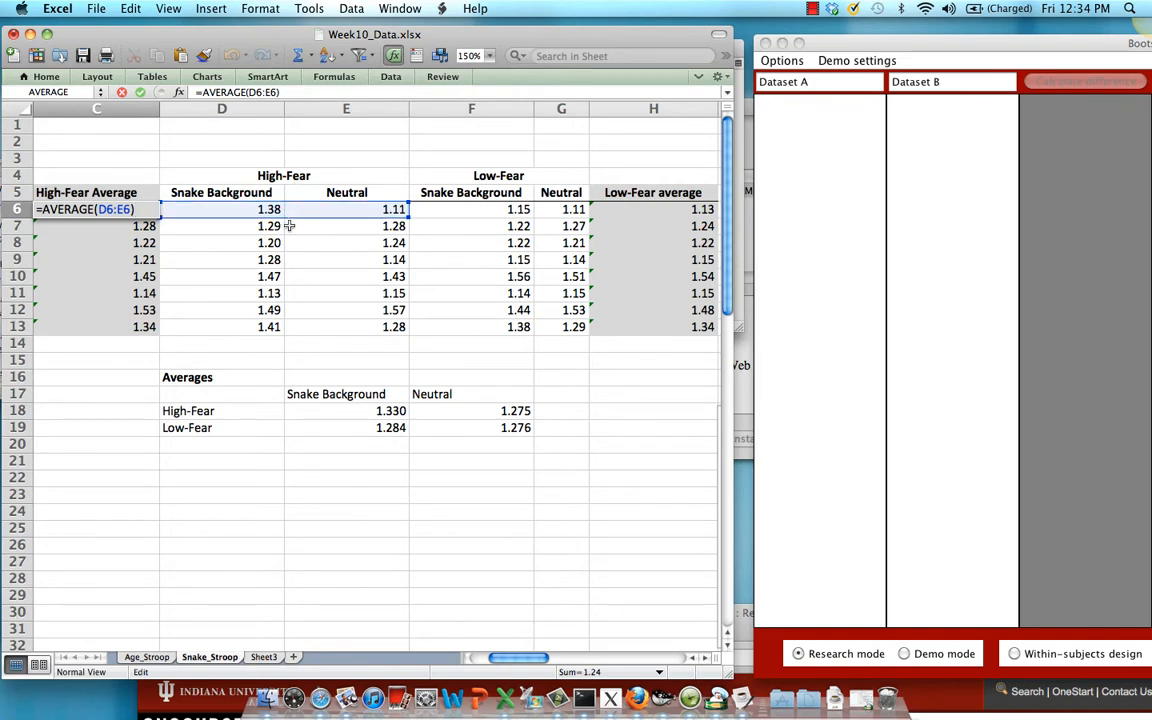
pyautogui.press('Return')
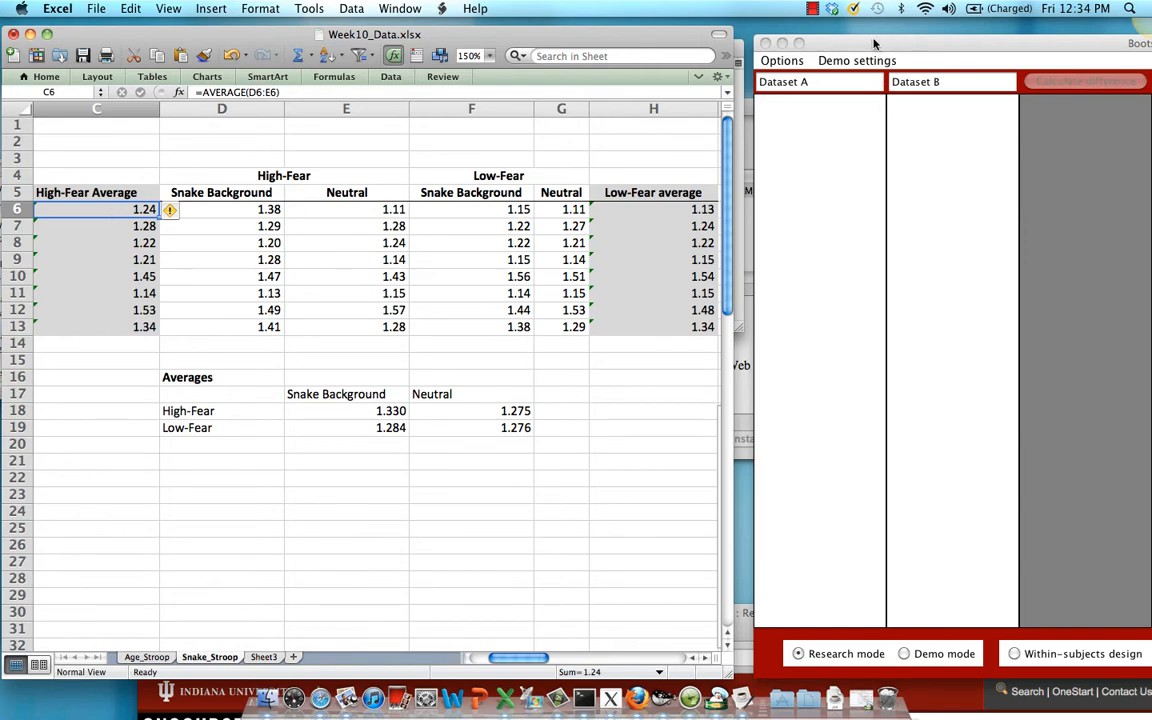
pyautogui.click(819, 82)
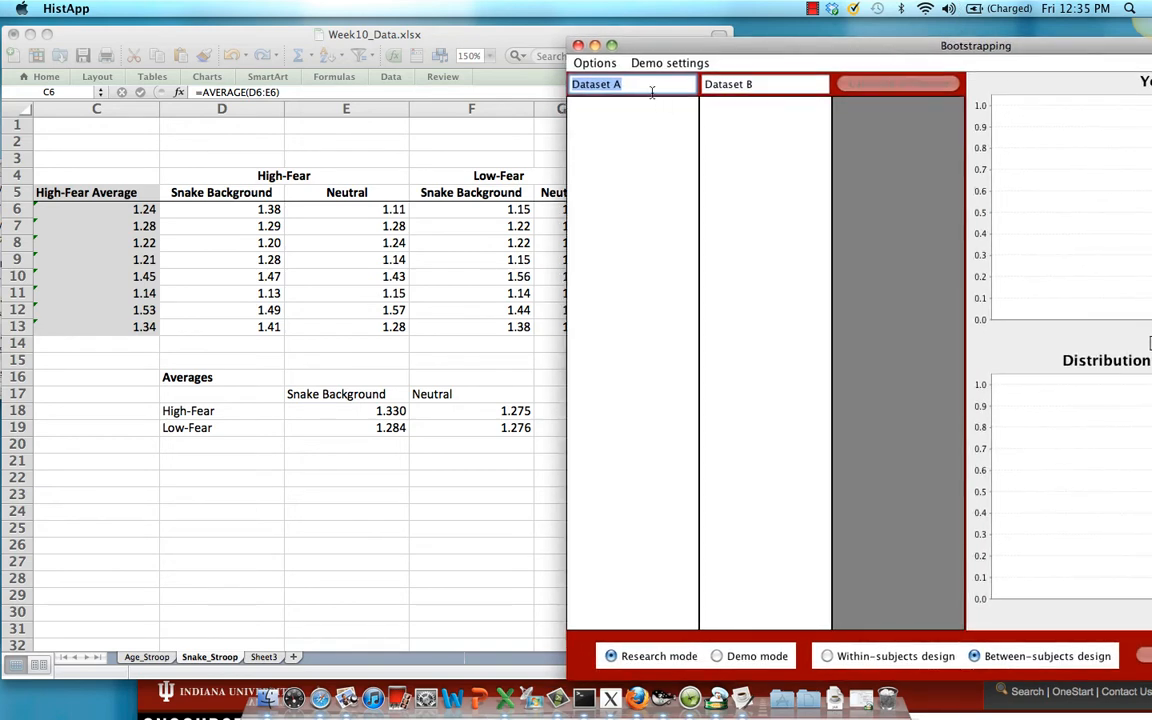
pyautogui.write('High-Fear')
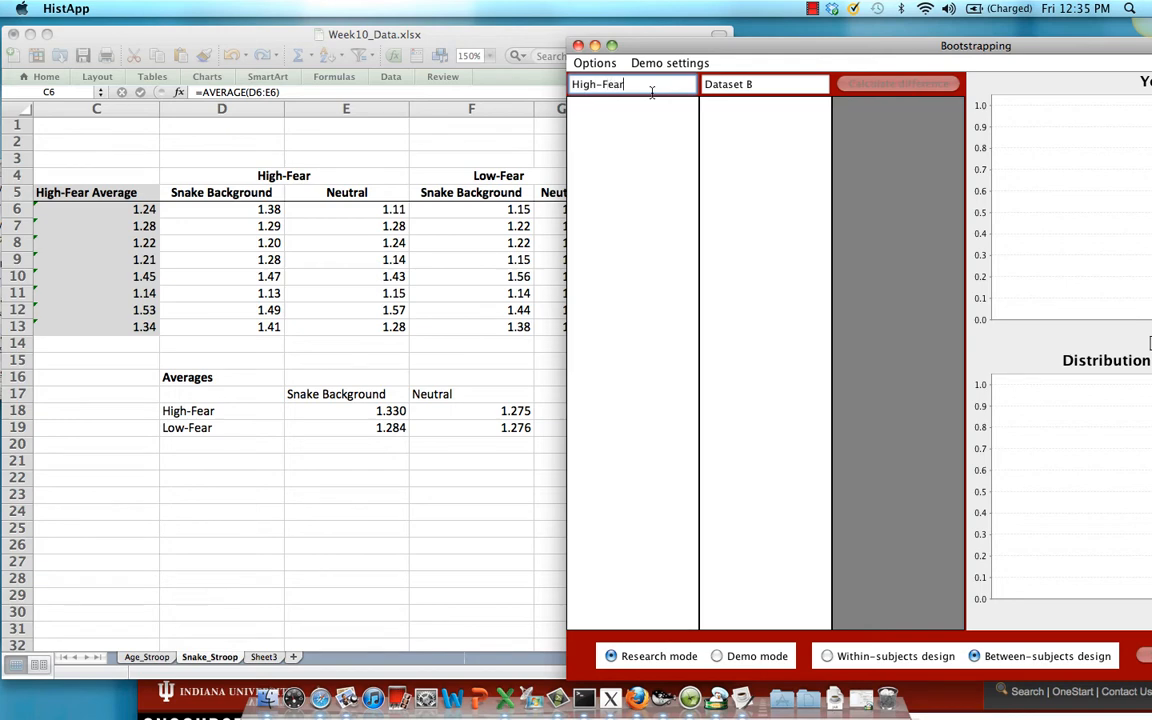
pyautogui.write('Low-Fear')
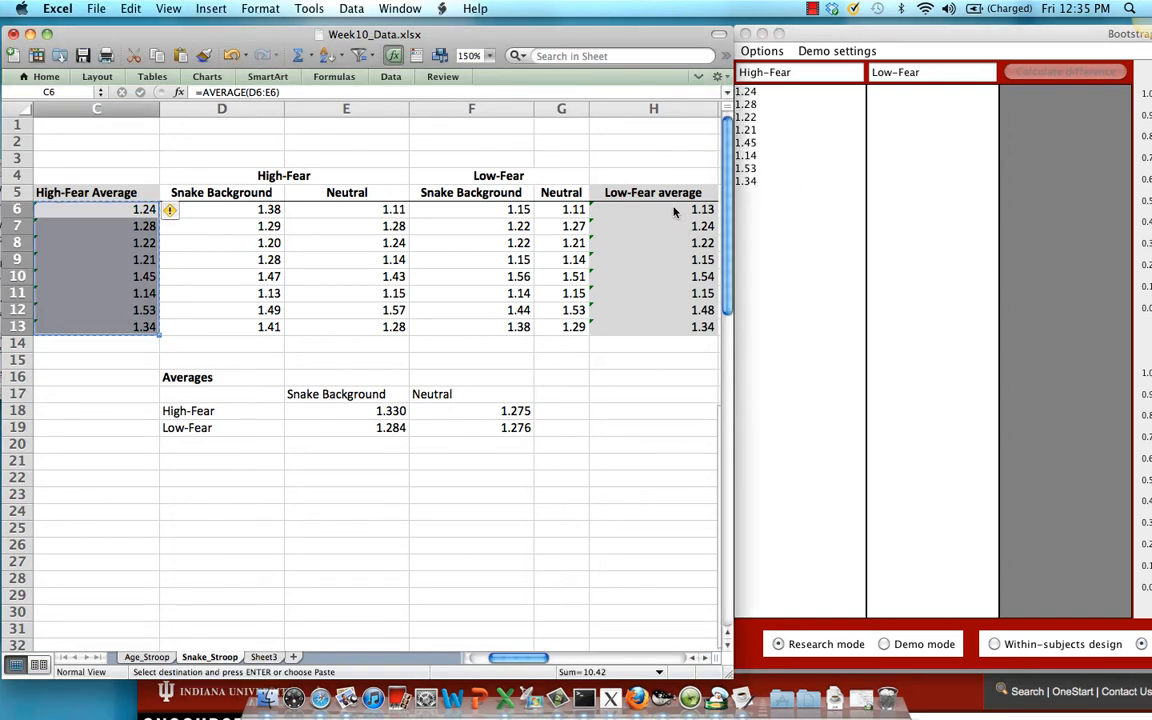
# Select the Low-Fear averages H6:H13 and move the Bootstrapping window to reveal its charts.
pyautogui.click(673, 209)
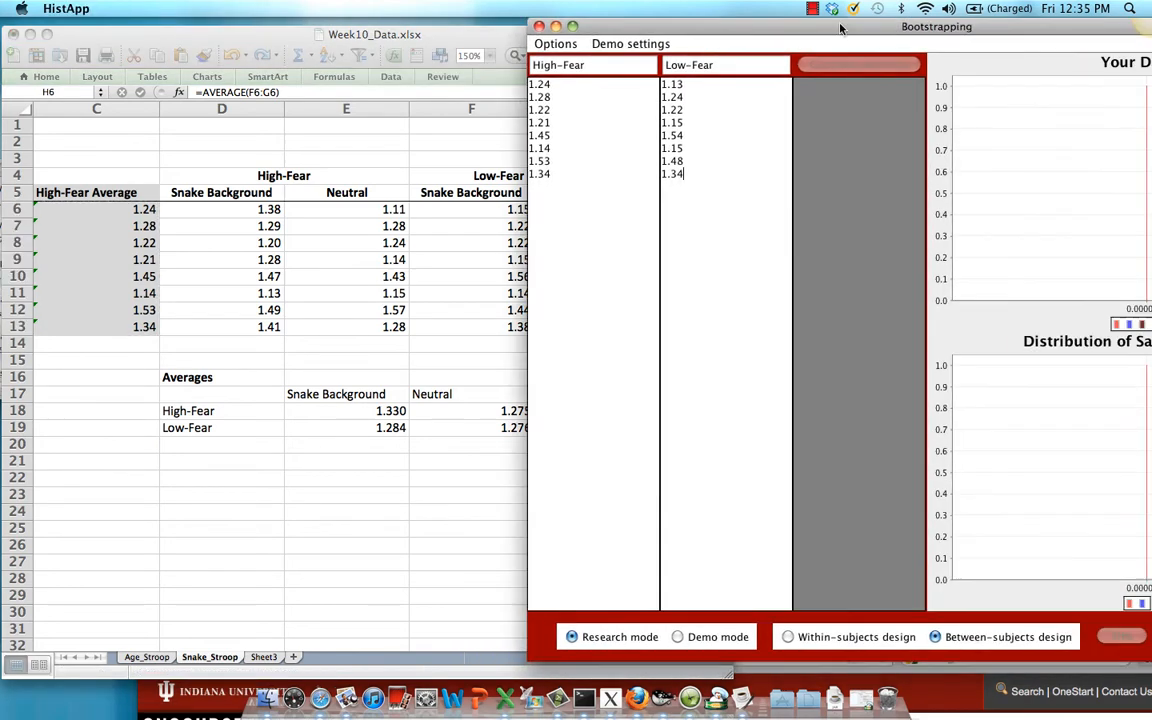
pyautogui.moveTo(937, 26); pyautogui.dragTo(585, 32)
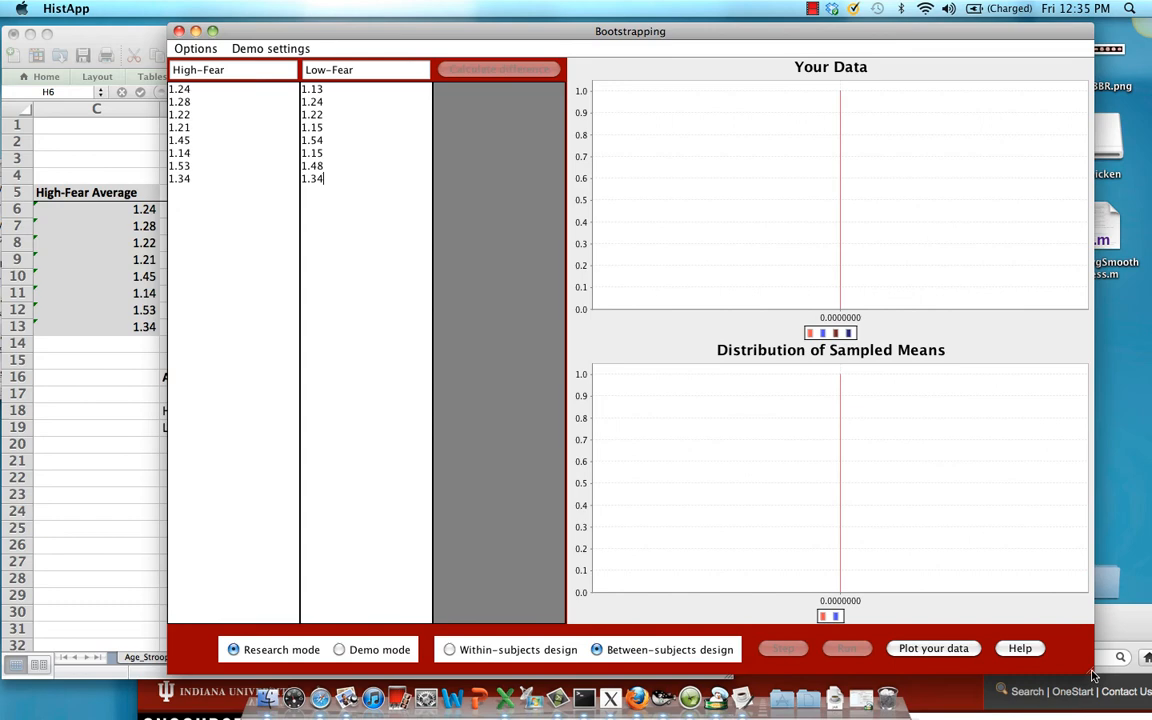
pyautogui.moveTo(314, 628)
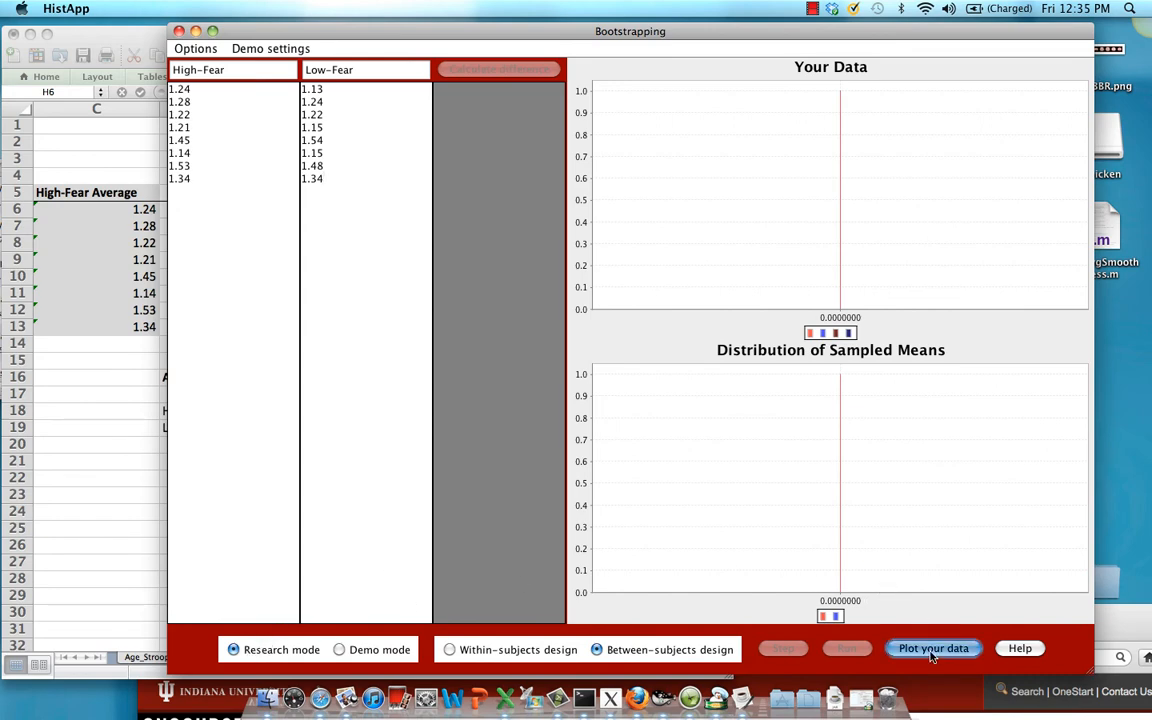
# Plot both groups and the bootstrapped means, giving p = 0.3708 and 95% CI −0.126 to 0.127.
pyautogui.click(933, 648)
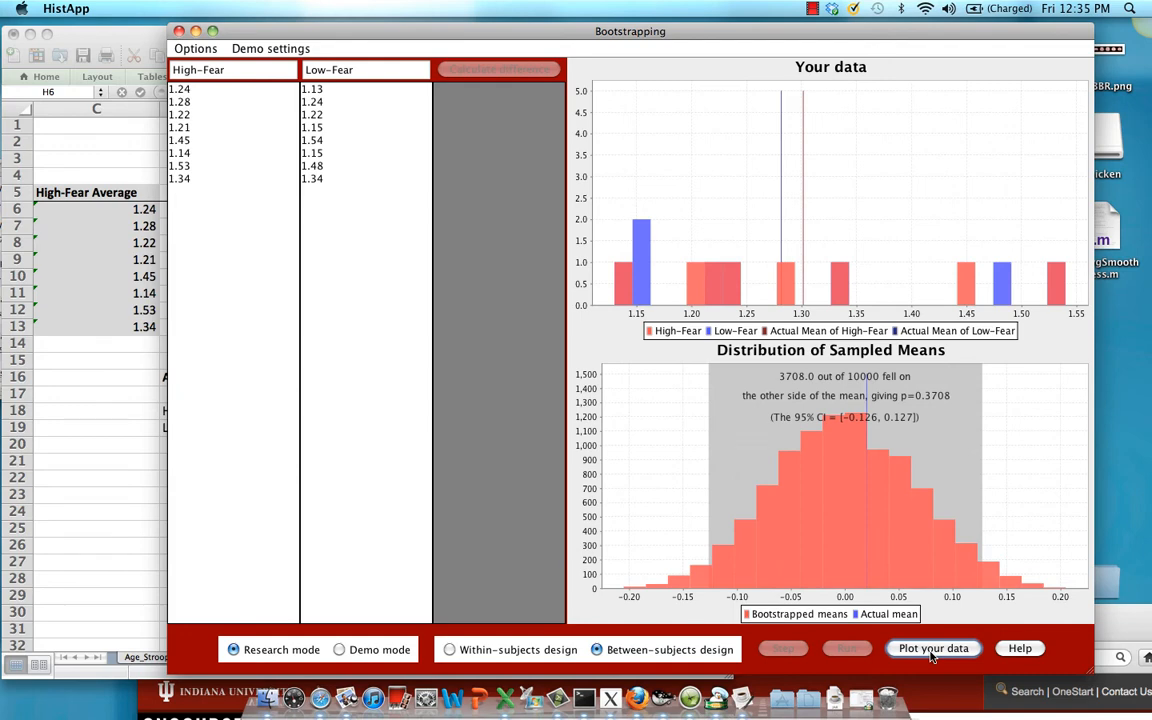
pyautogui.moveTo(869, 443)
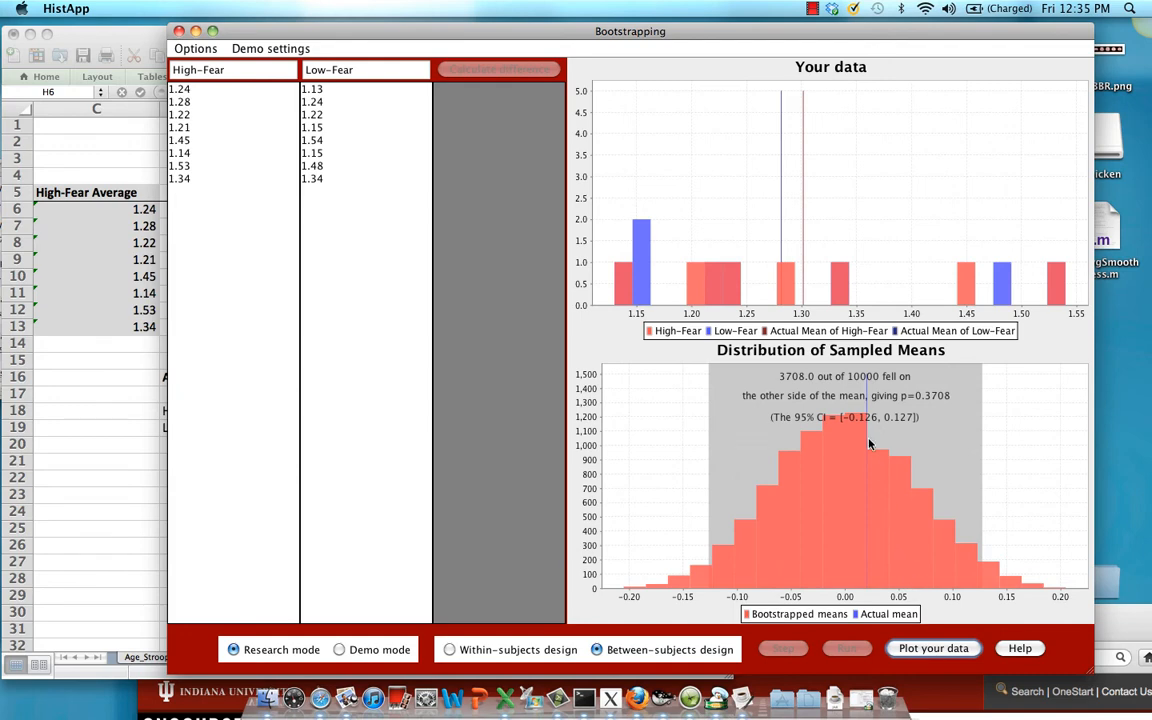
pyautogui.moveTo(870, 452)
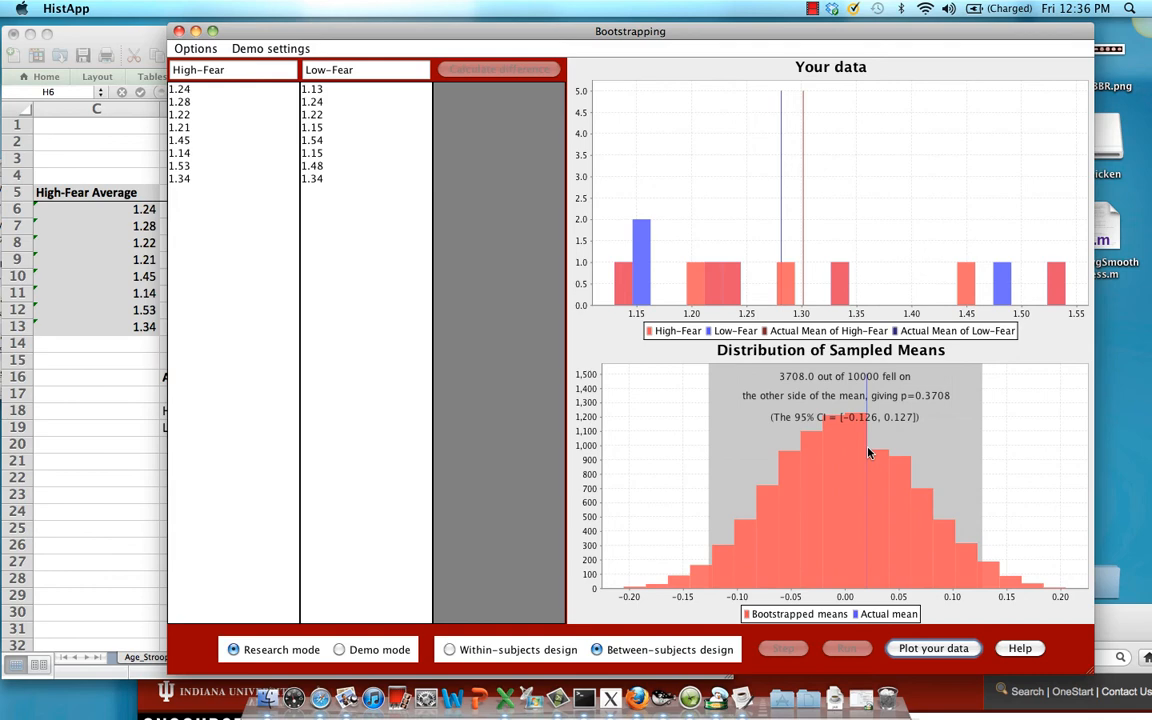
pyautogui.moveTo(726, 454)
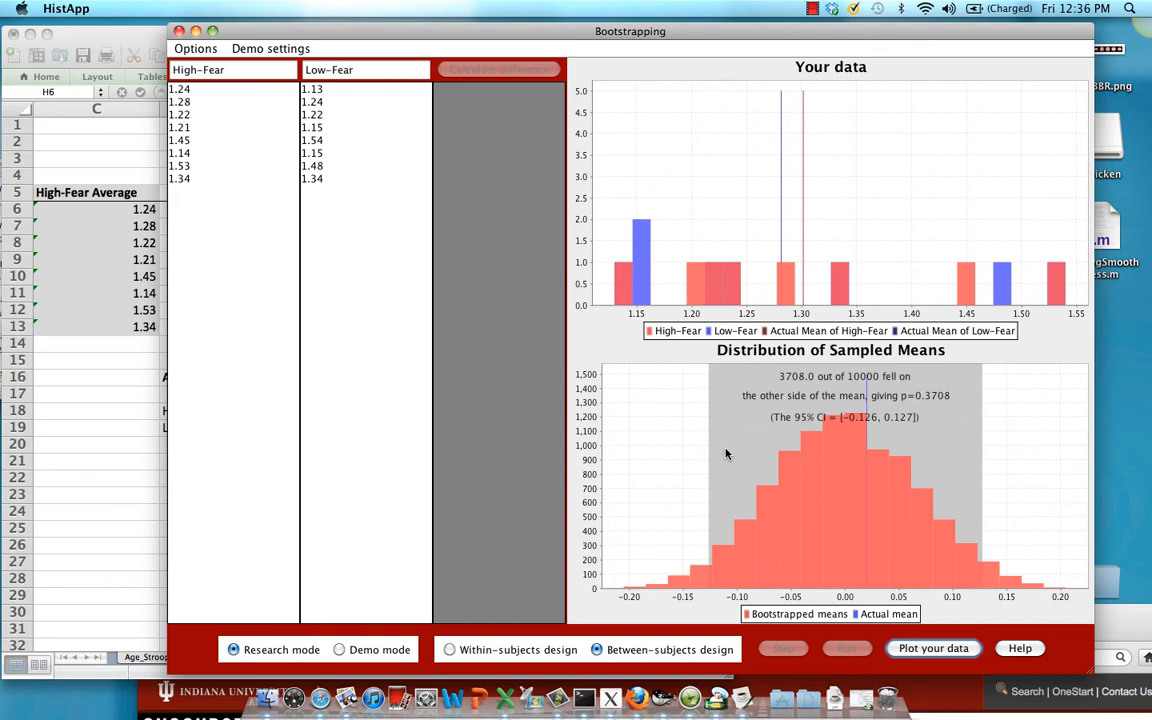
pyautogui.moveTo(872, 451)
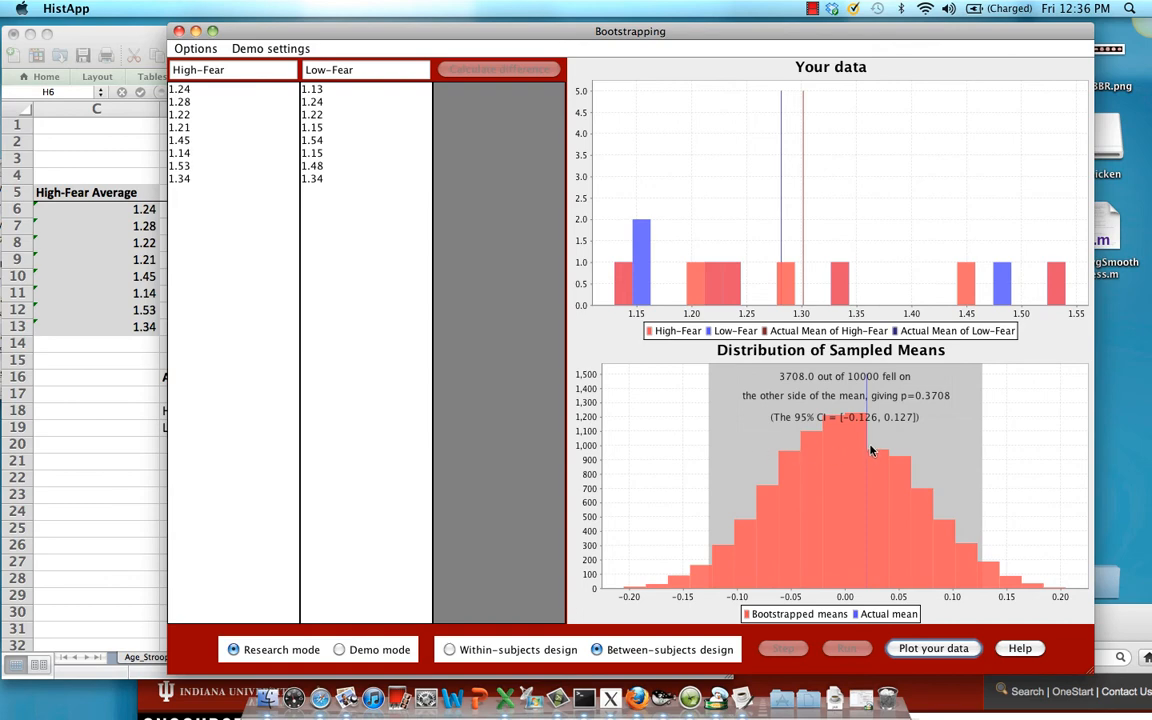
pyautogui.moveTo(916, 456)
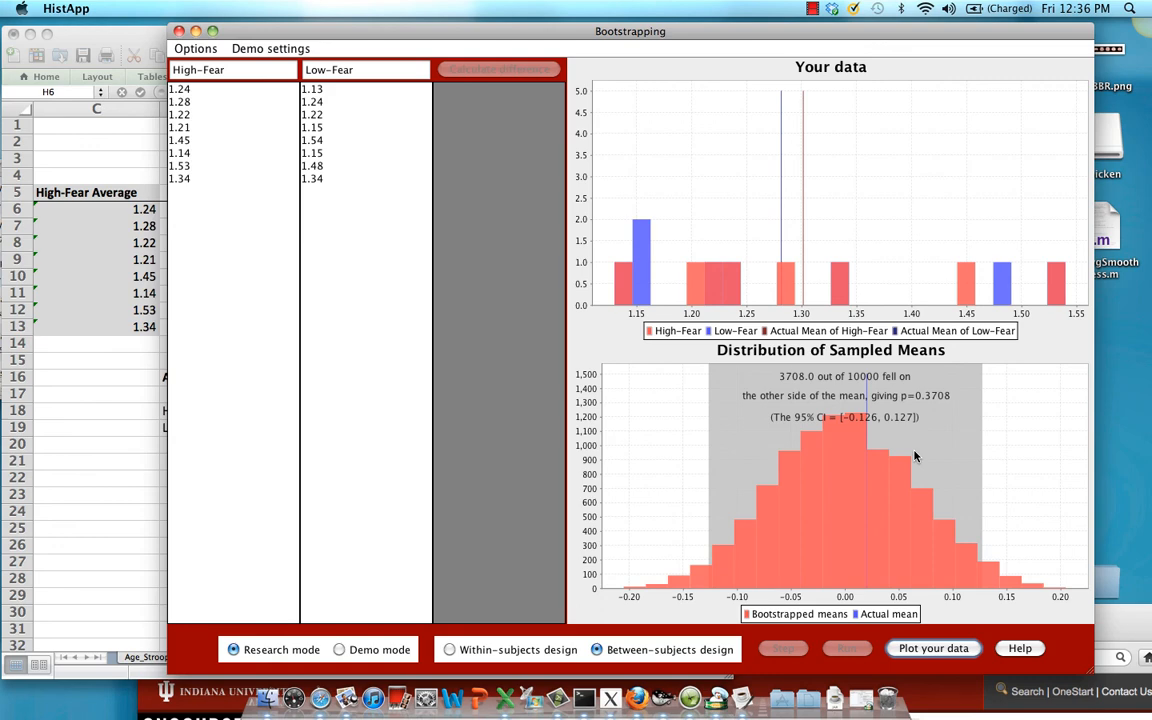
pyautogui.moveTo(625, 623)
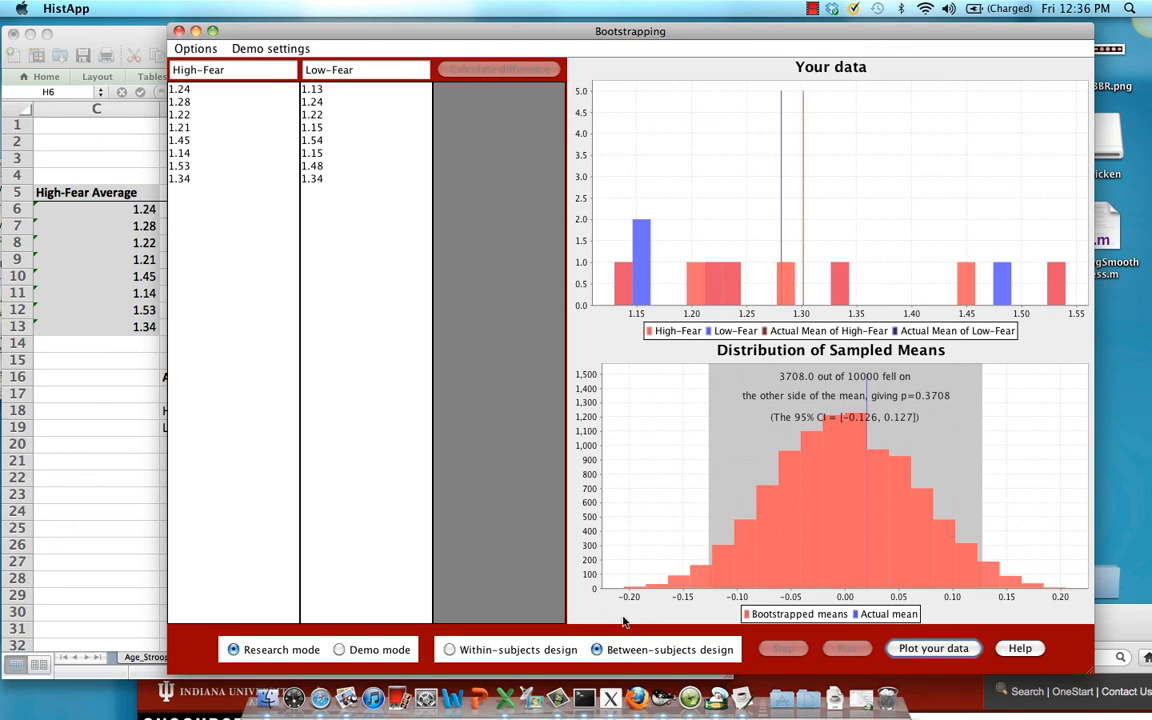
pyautogui.moveTo(560, 649)
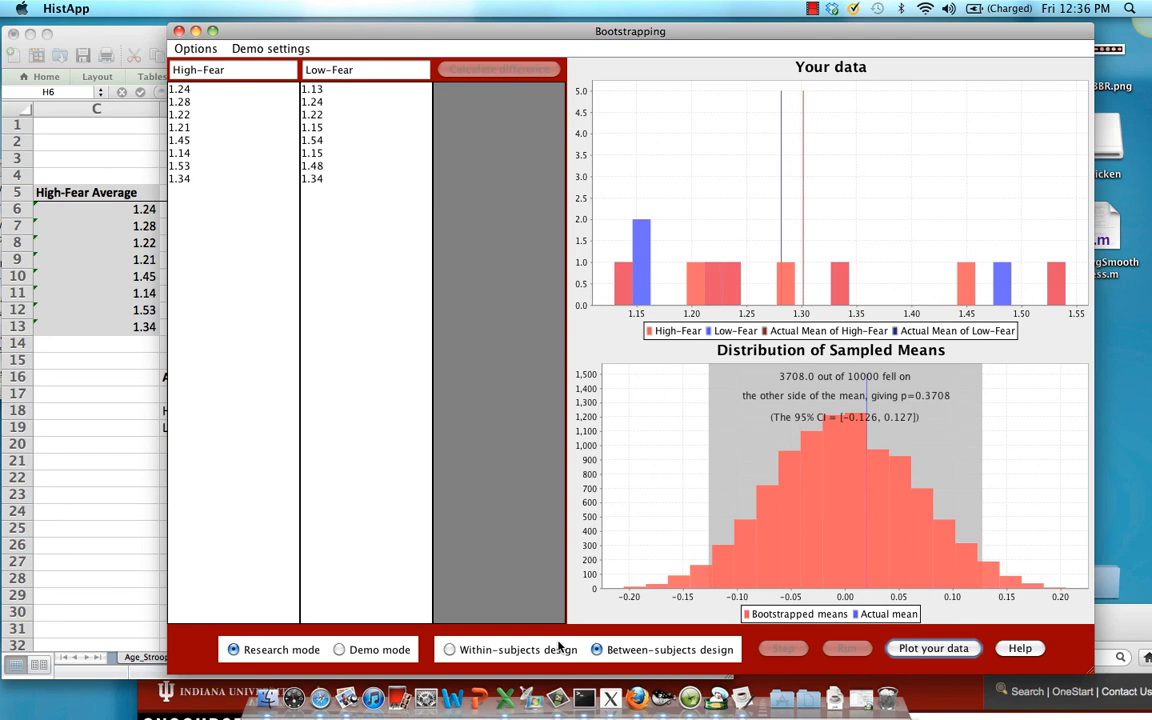